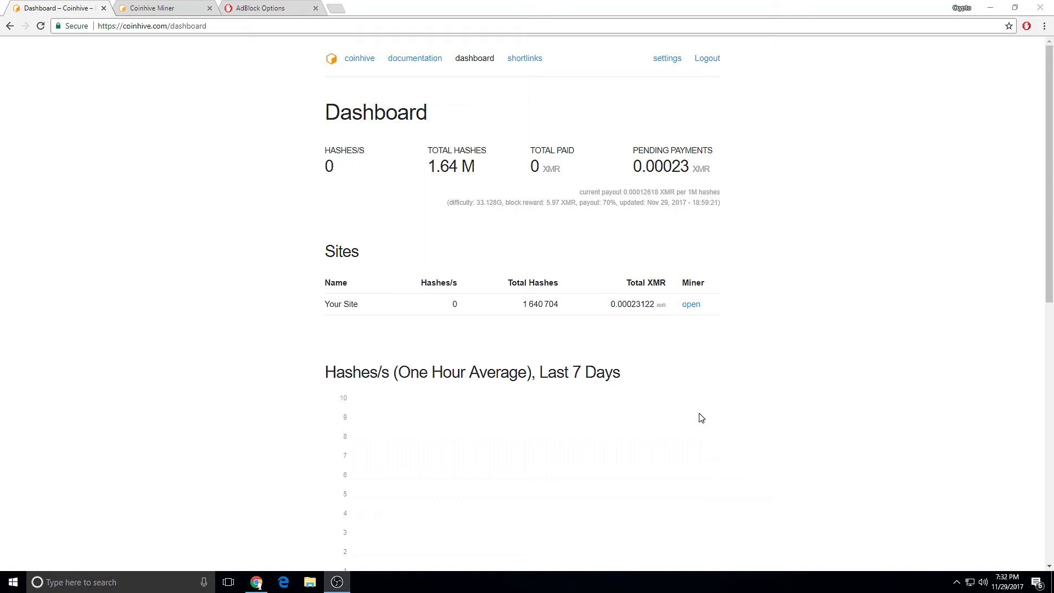
mouse_move(710, 419)
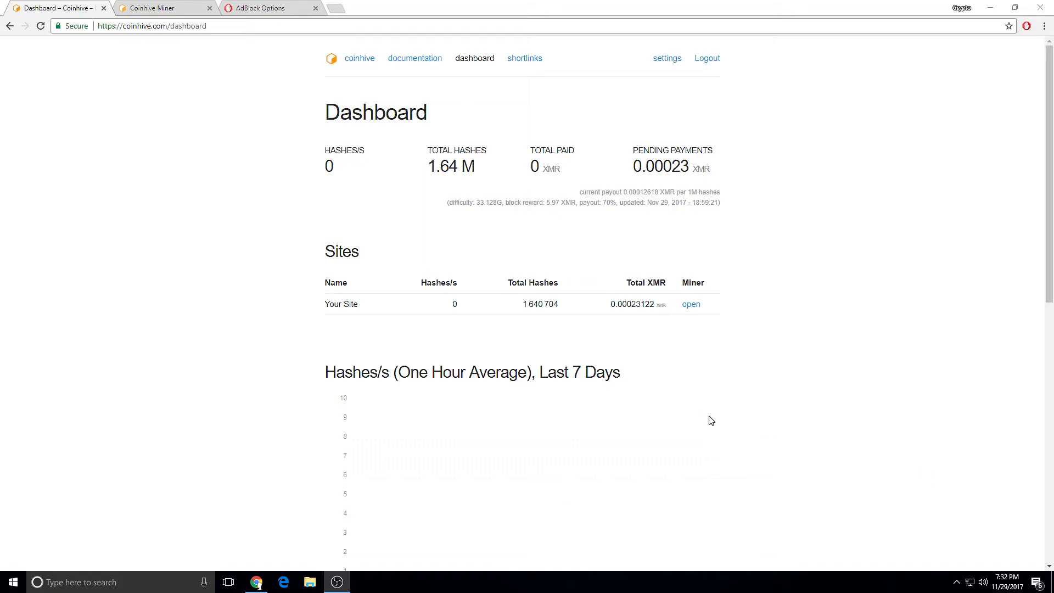
mouse_move(699, 400)
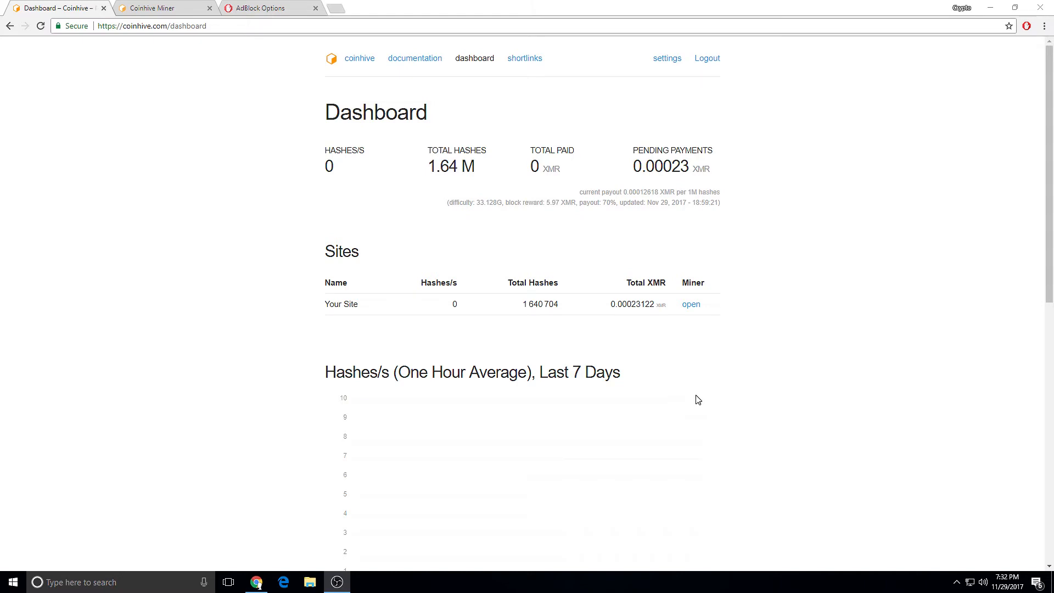
mouse_move(221, 76)
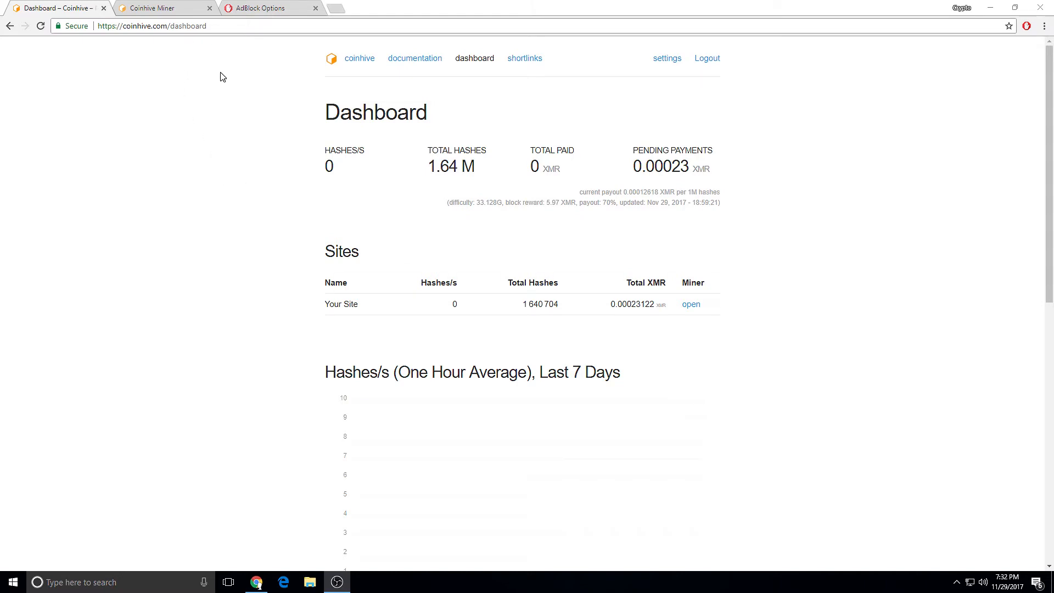
Add authedmine.com as a new line in AdBlock's manually edited custom filters
scroll(down, 3)
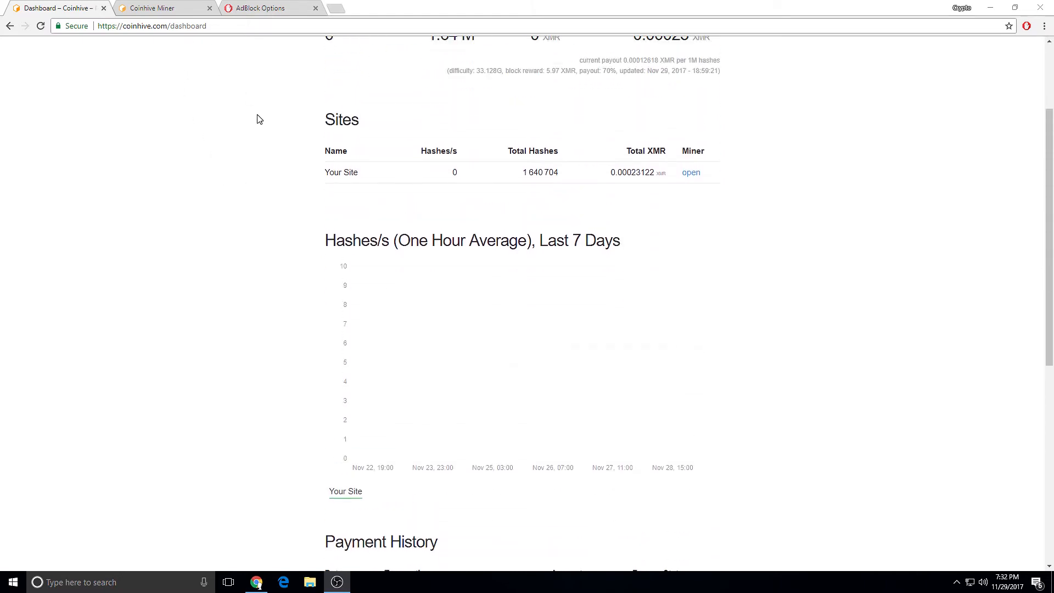
click(160, 9)
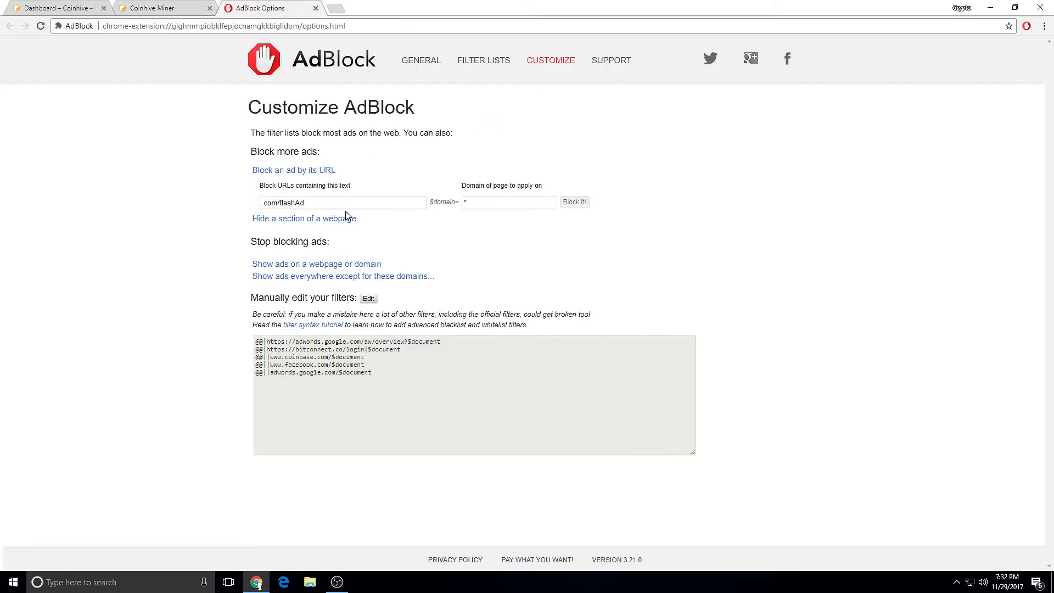
text(authedmine.com)
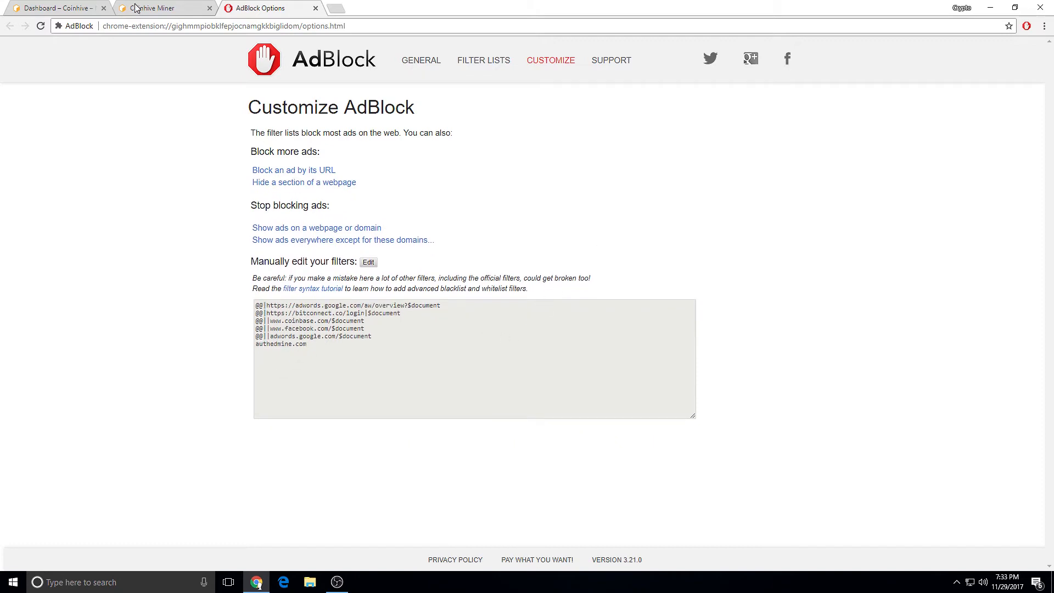
Reload the Coinhive miner page on authedmine.com and try Start Mining, which stays at 0 hashes
click(159, 9)
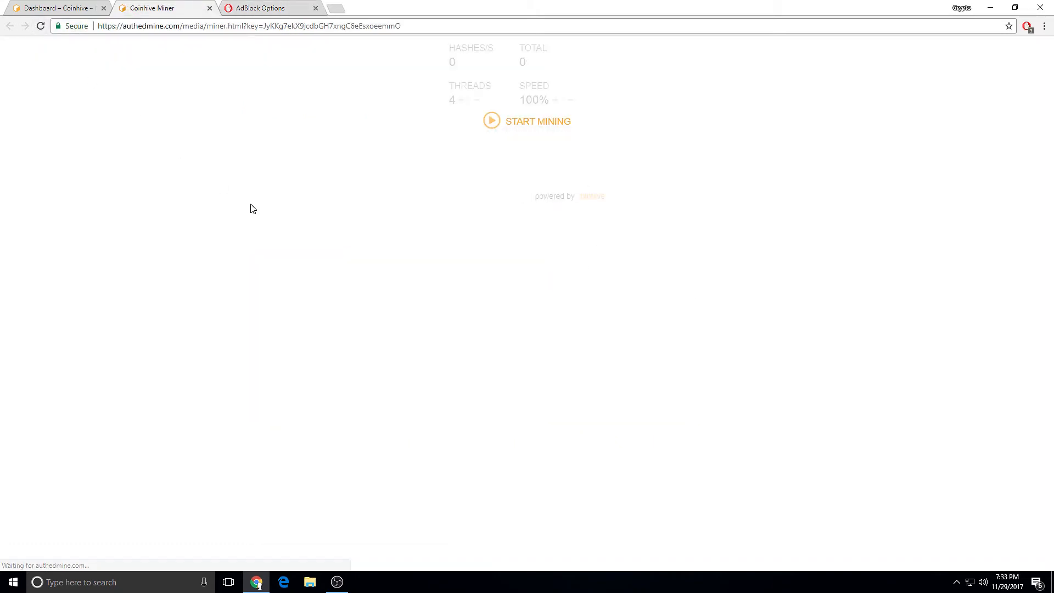
mouse_move(513, 127)
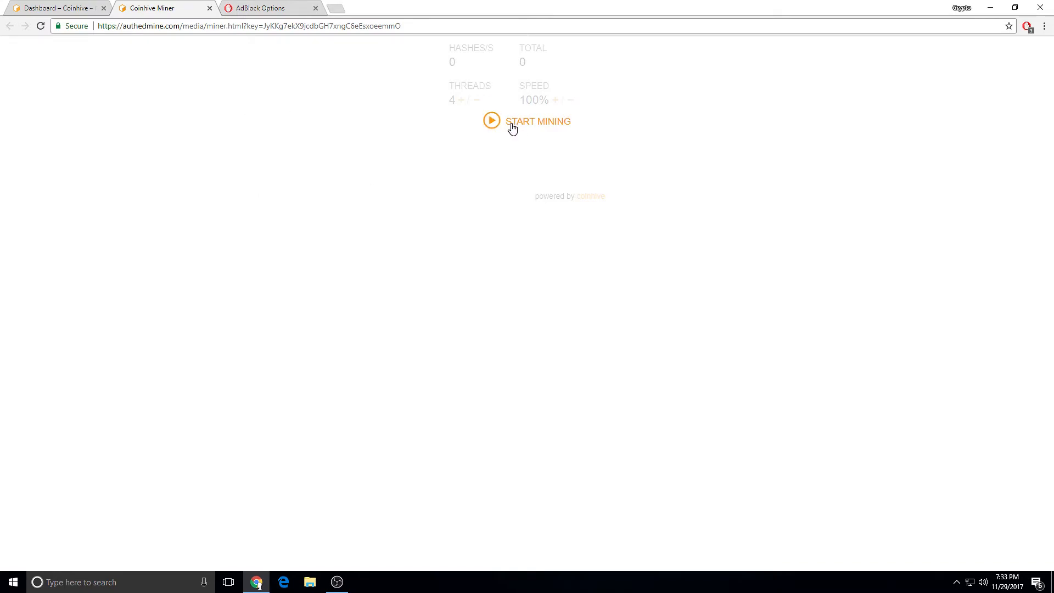
mouse_move(209, 9)
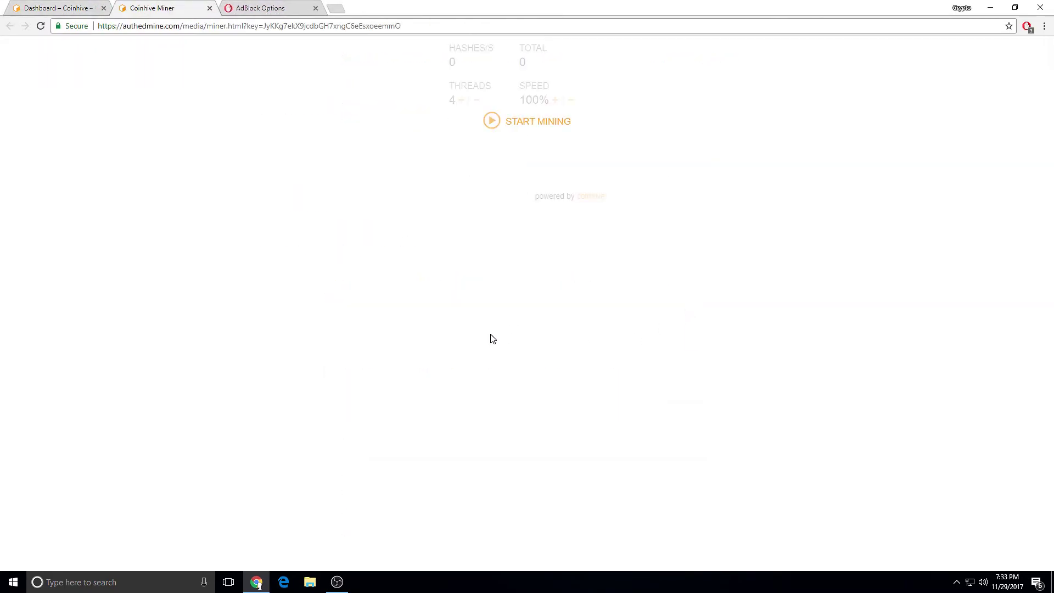
click(271, 7)
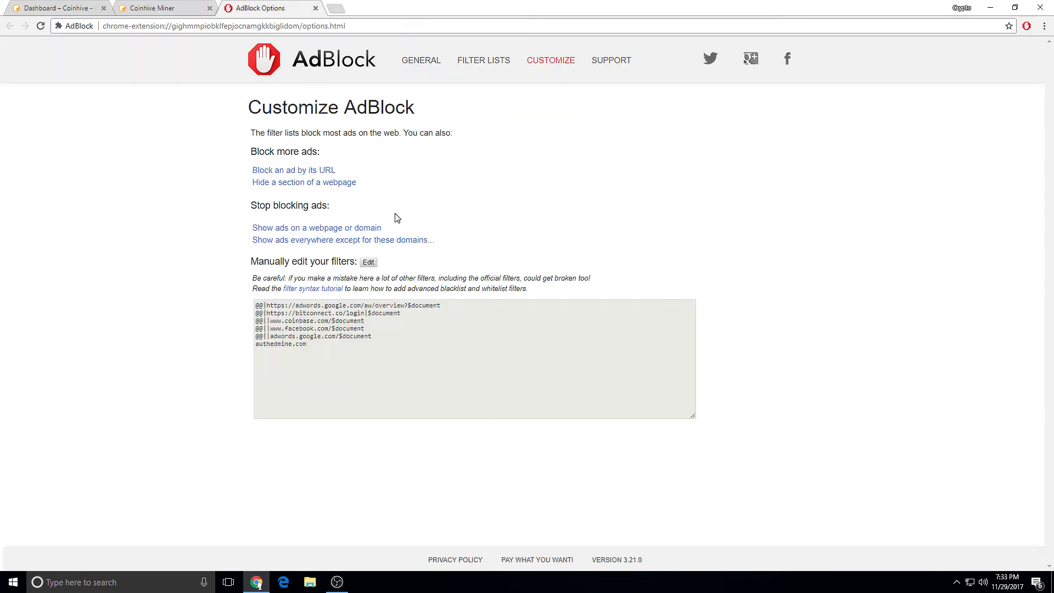
click(153, 8)
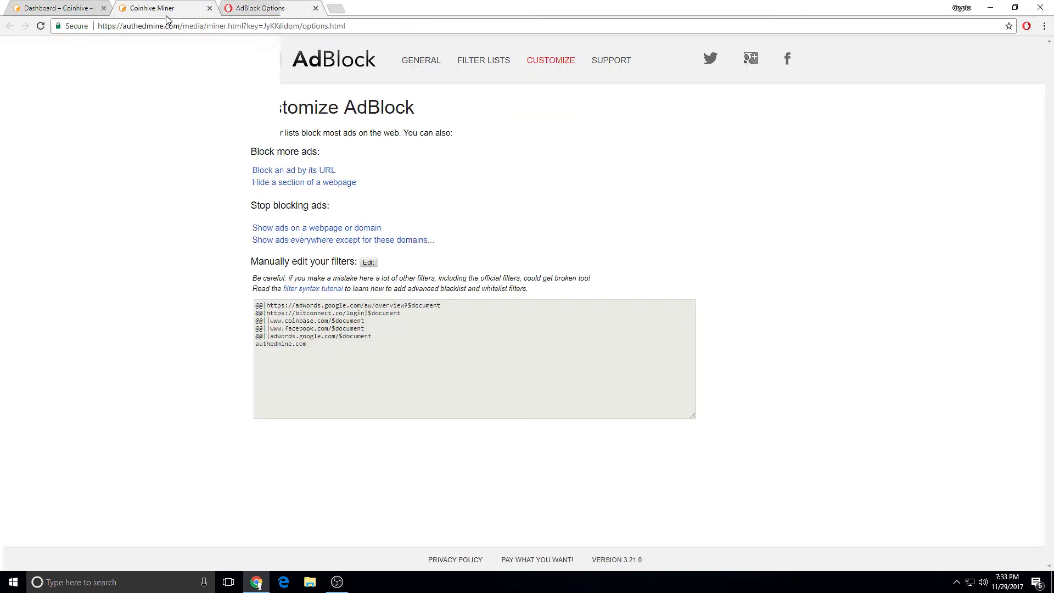
click(159, 9)
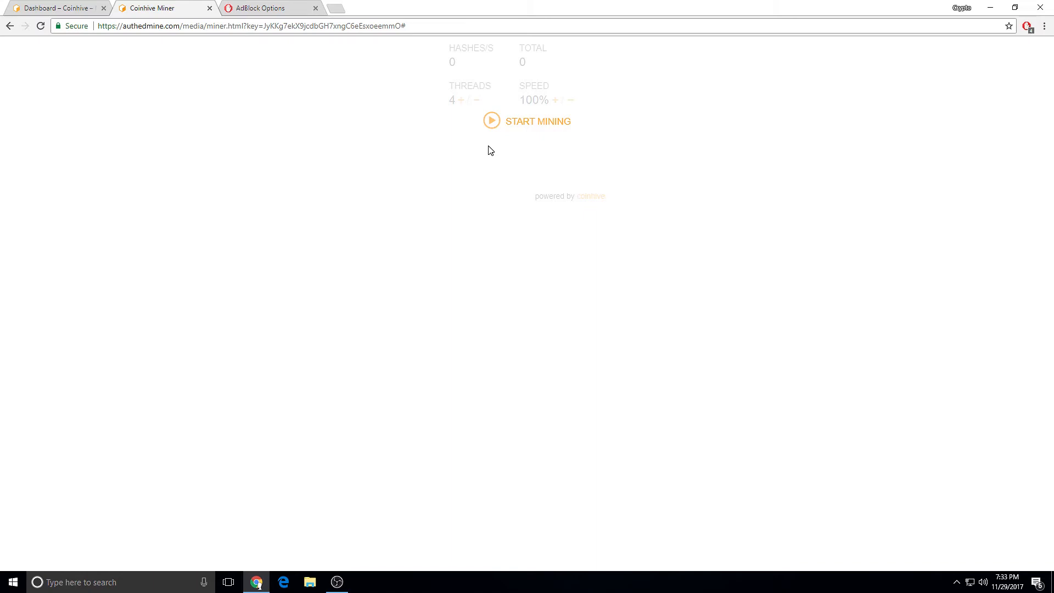
mouse_move(468, 162)
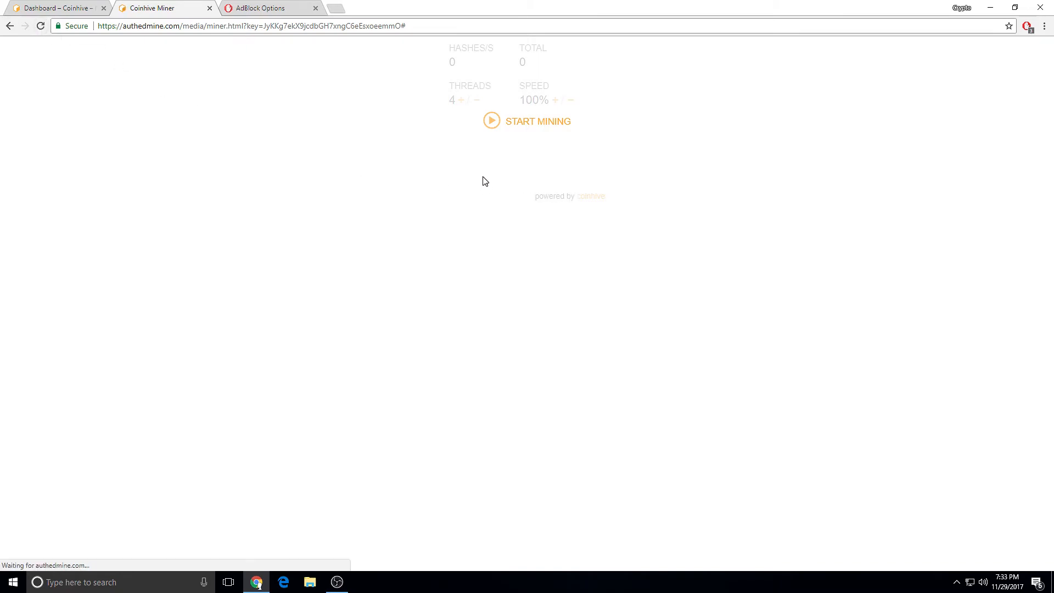
mouse_move(389, 244)
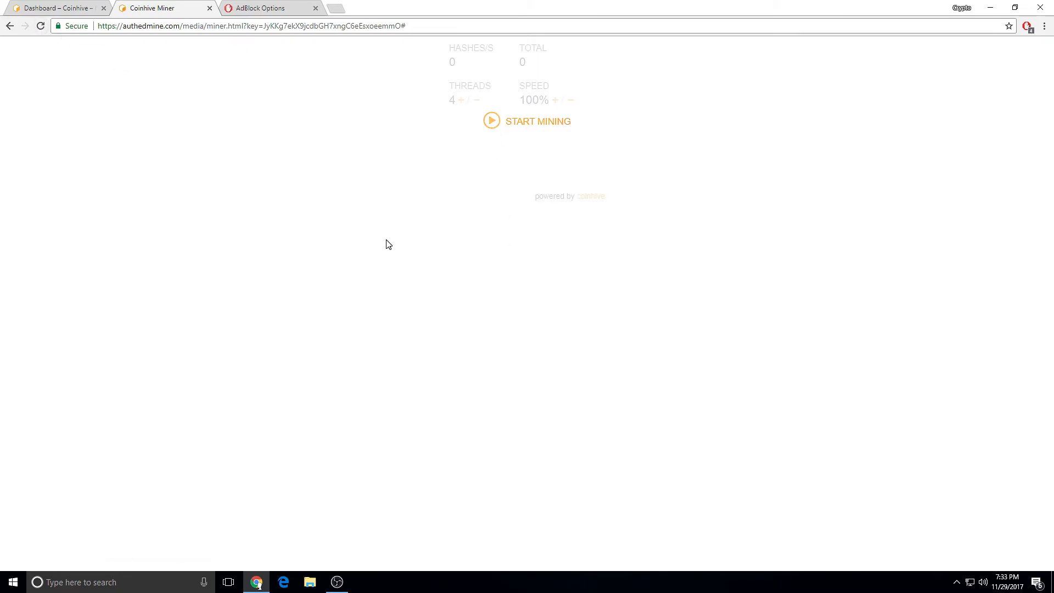
Check the AdBlock settings, close the duplicate settings page, and return to the Coinhive dashboard
click(271, 8)
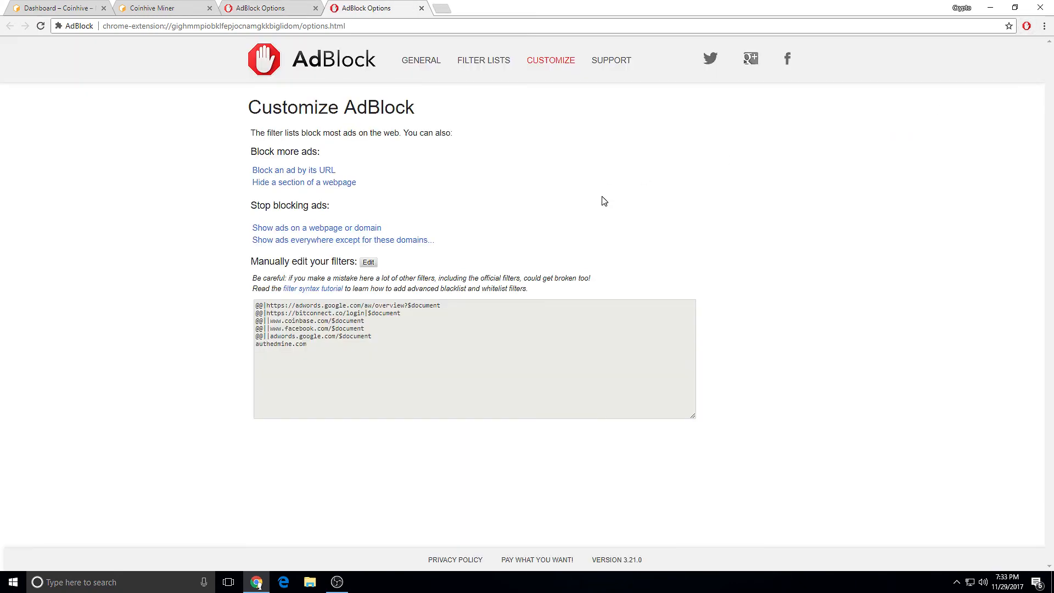
click(294, 169)
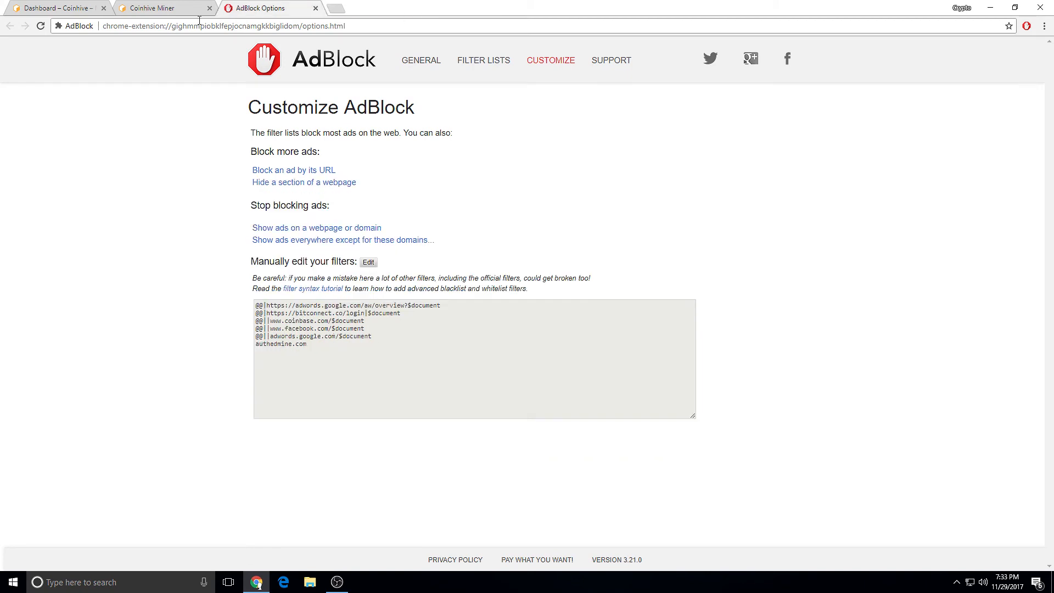
click(49, 6)
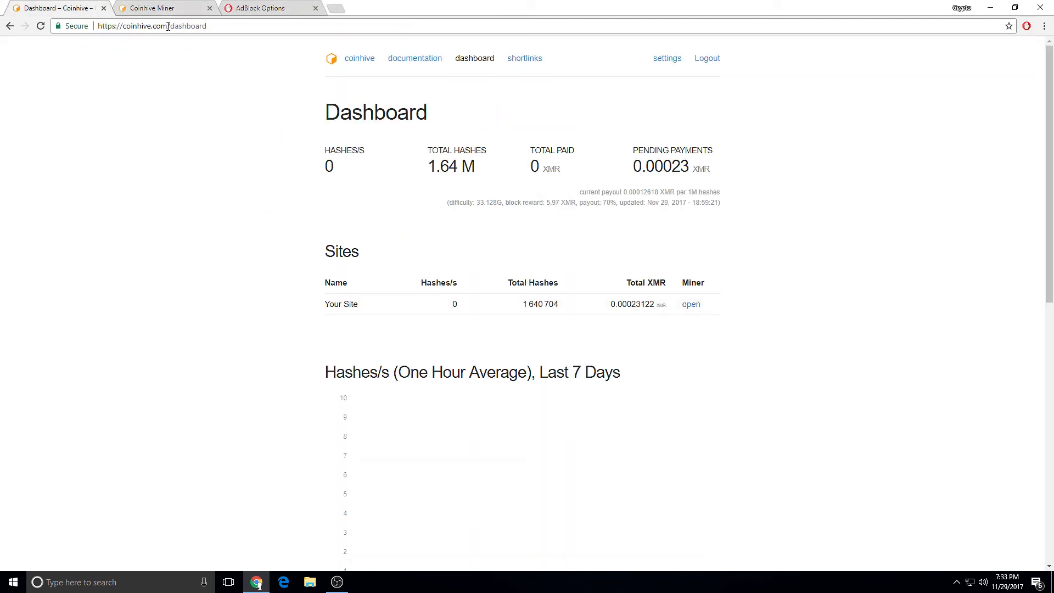
mouse_move(225, 112)
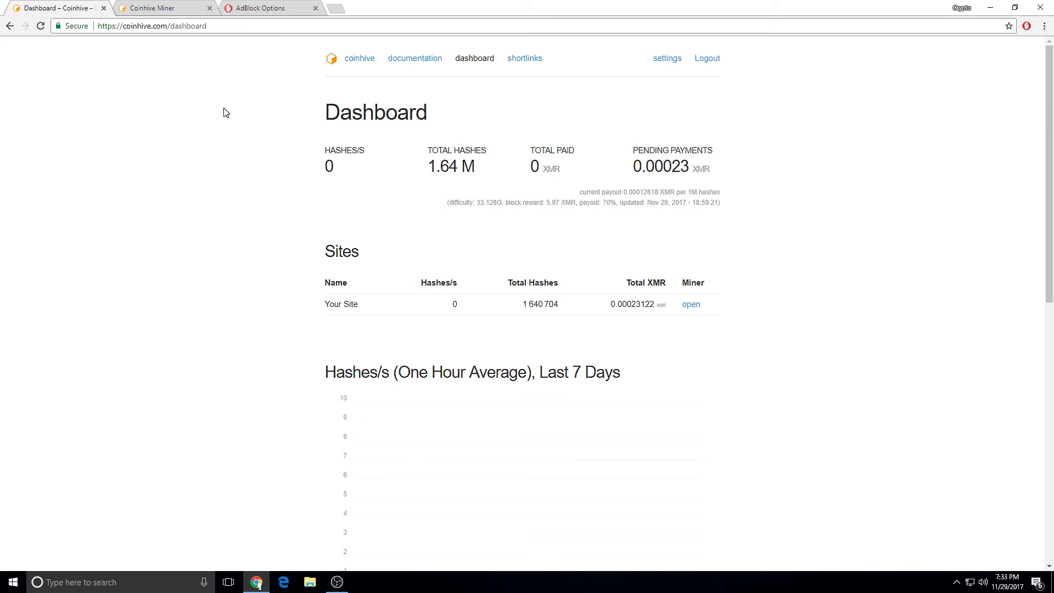
mouse_move(174, 6)
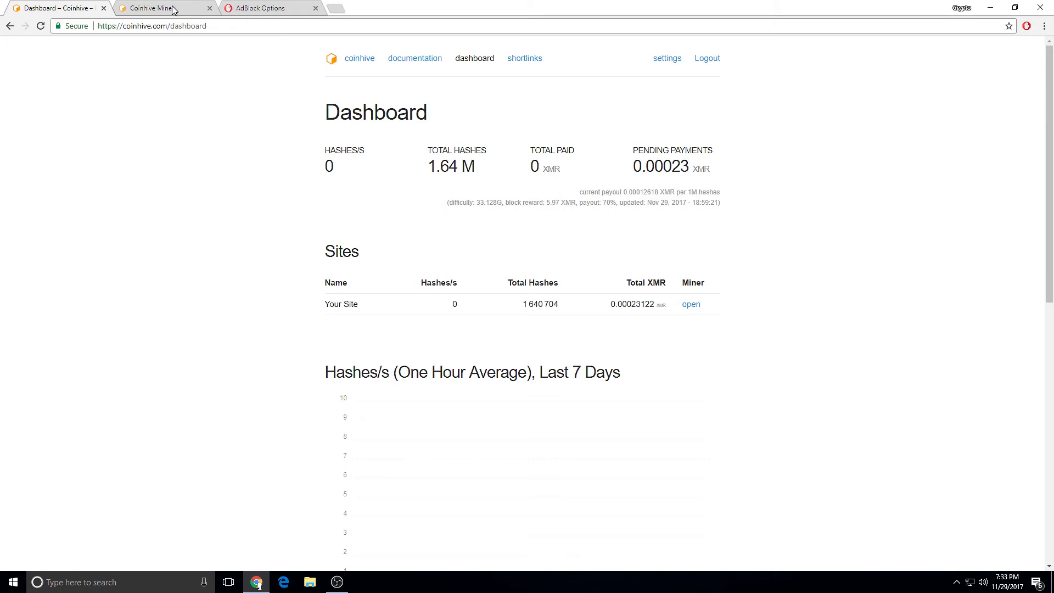
Show AdBlock's General options page with its checkbox settings
click(260, 7)
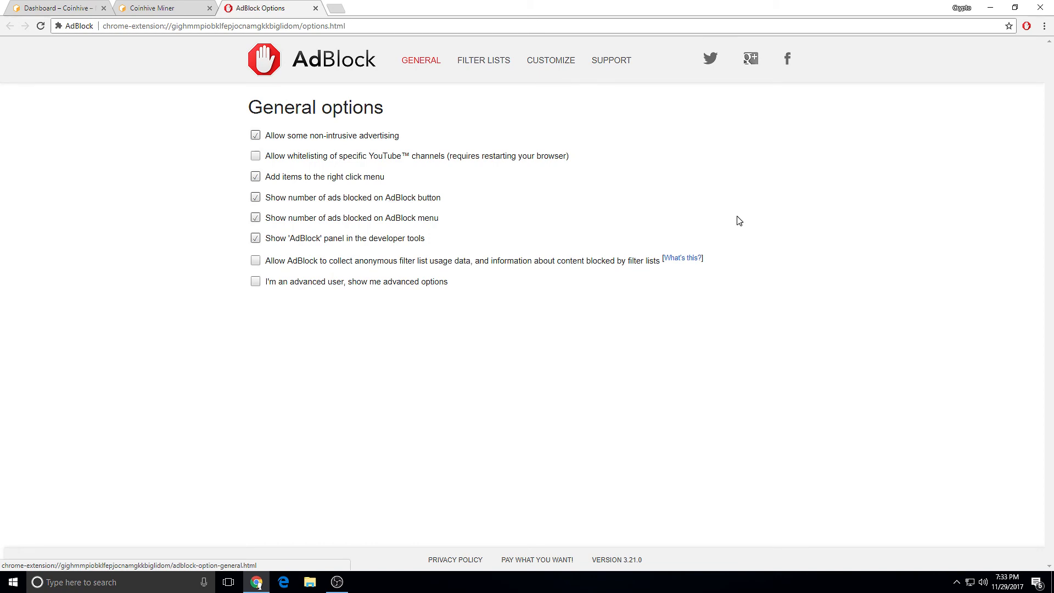
mouse_move(484, 69)
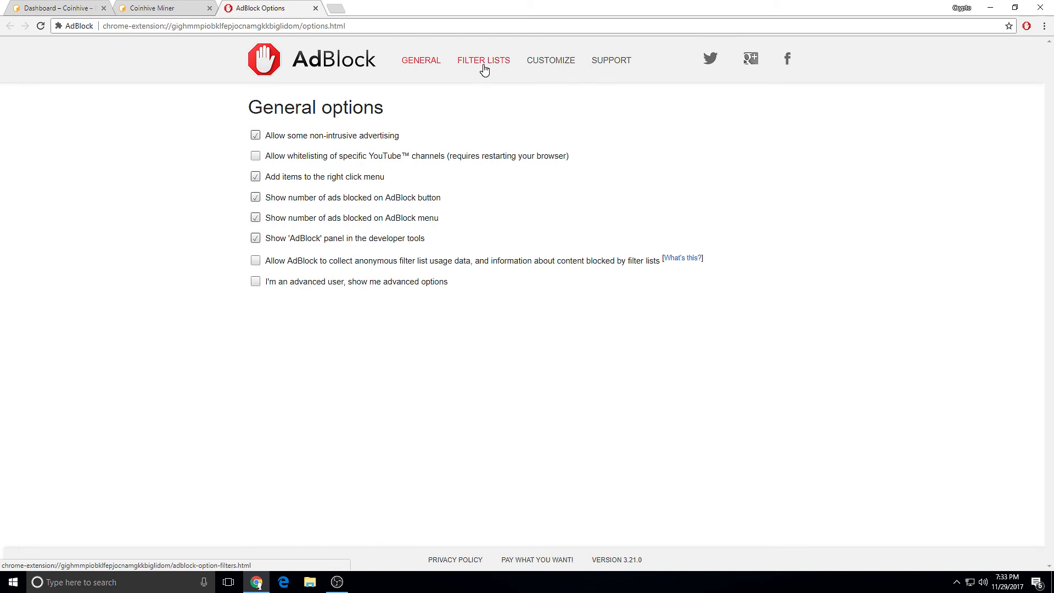
Confirm the Cryptocurrency Mining Protection List is subscribed, then return to the Coinhive miner page
click(483, 60)
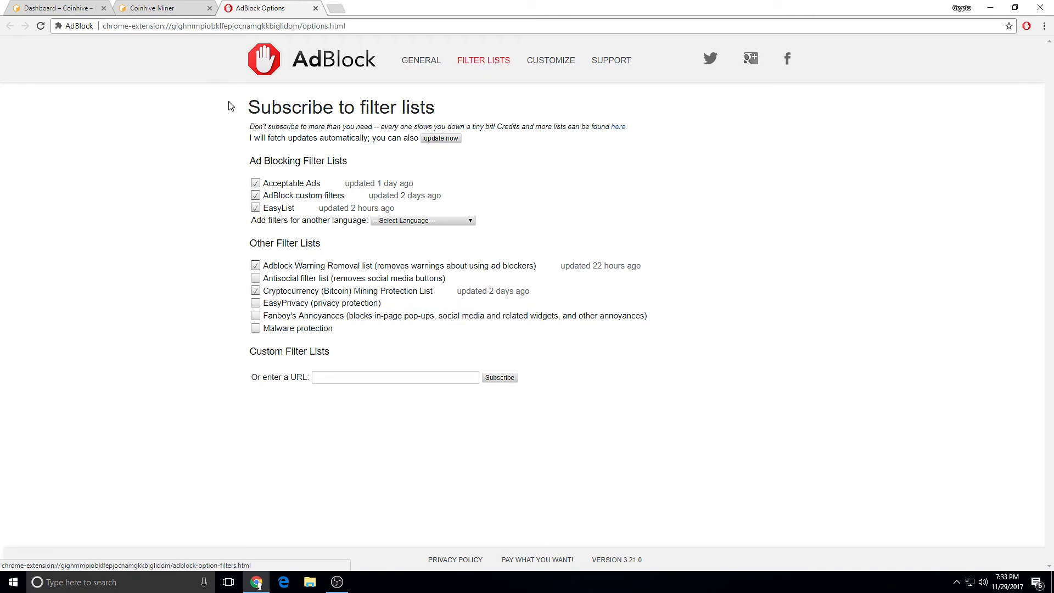
mouse_move(229, 116)
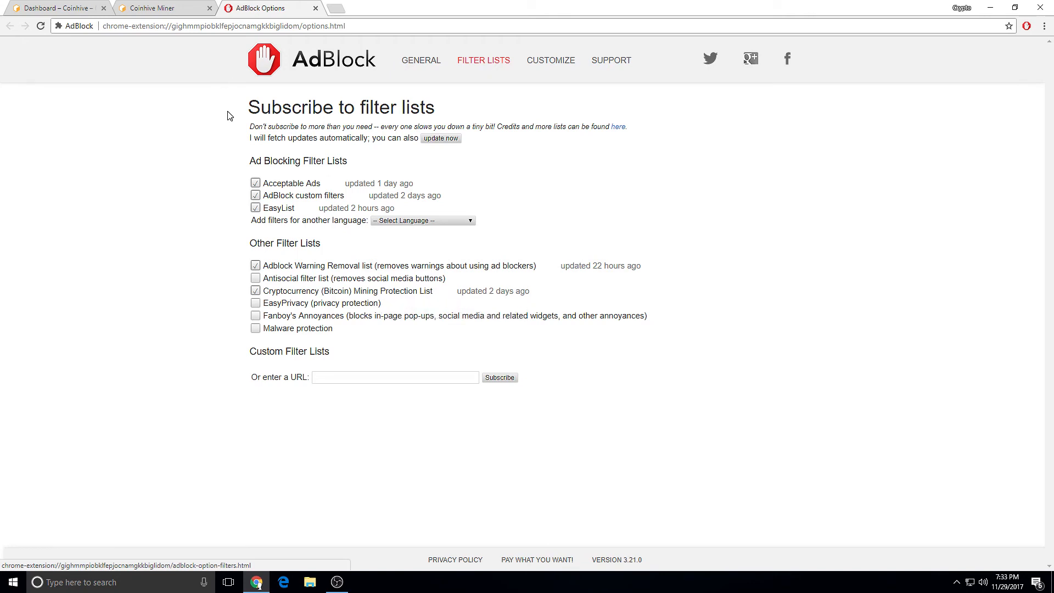
click(159, 9)
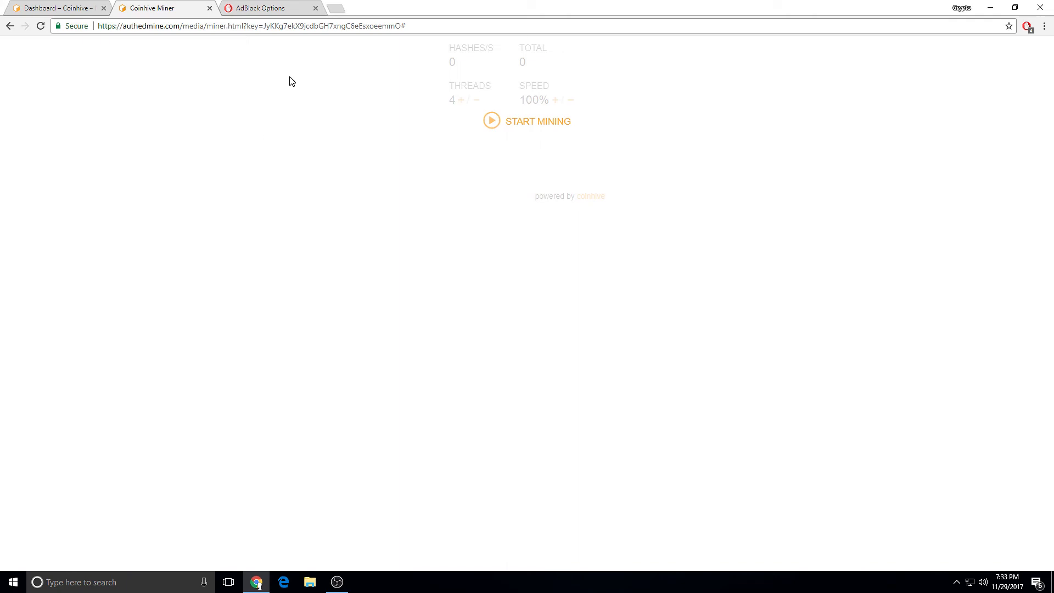
mouse_move(457, 209)
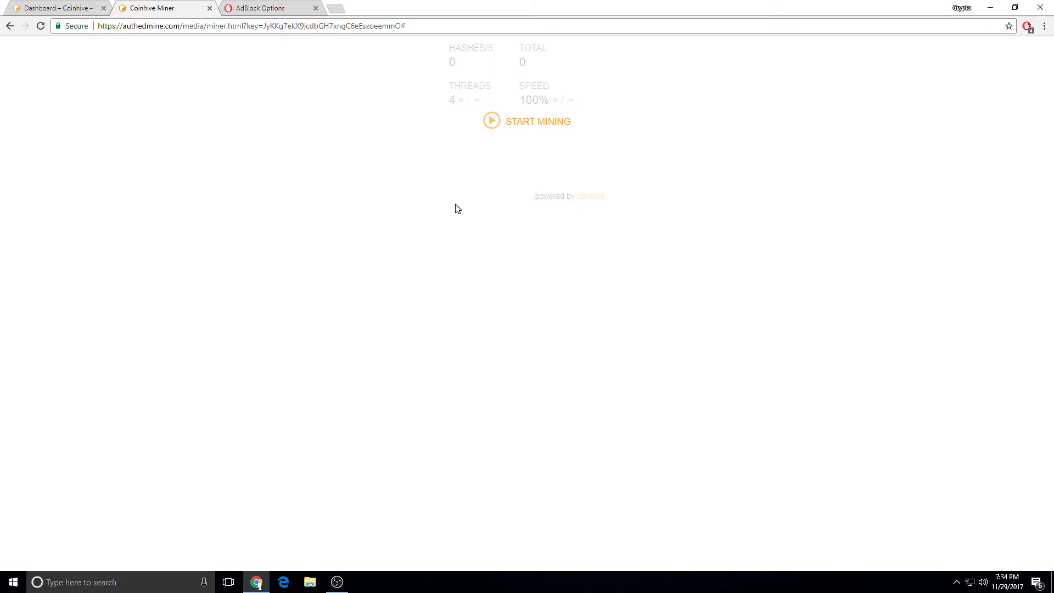
mouse_move(1018, 164)
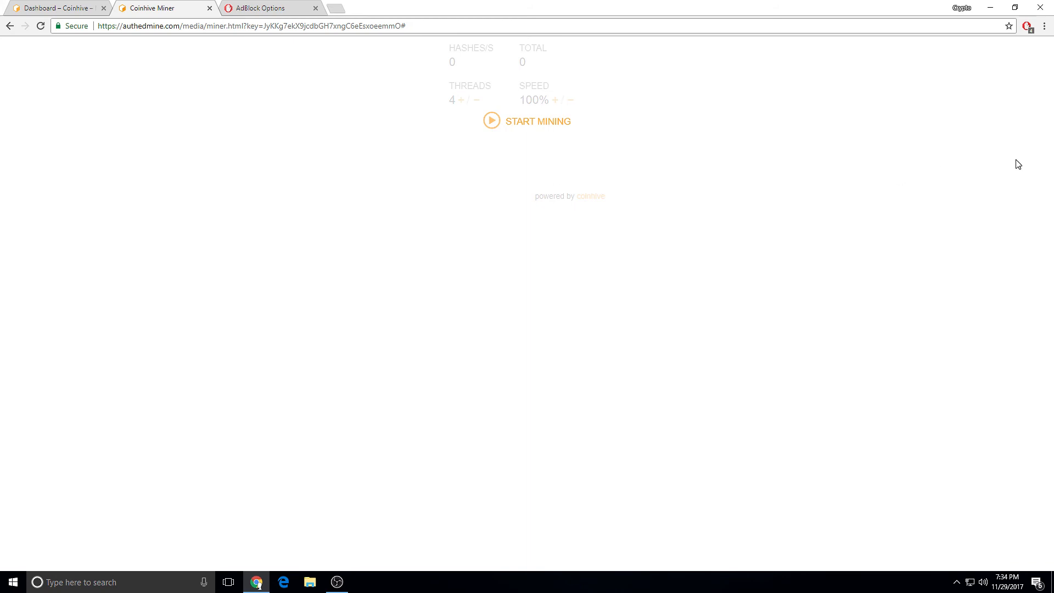
mouse_move(983, 123)
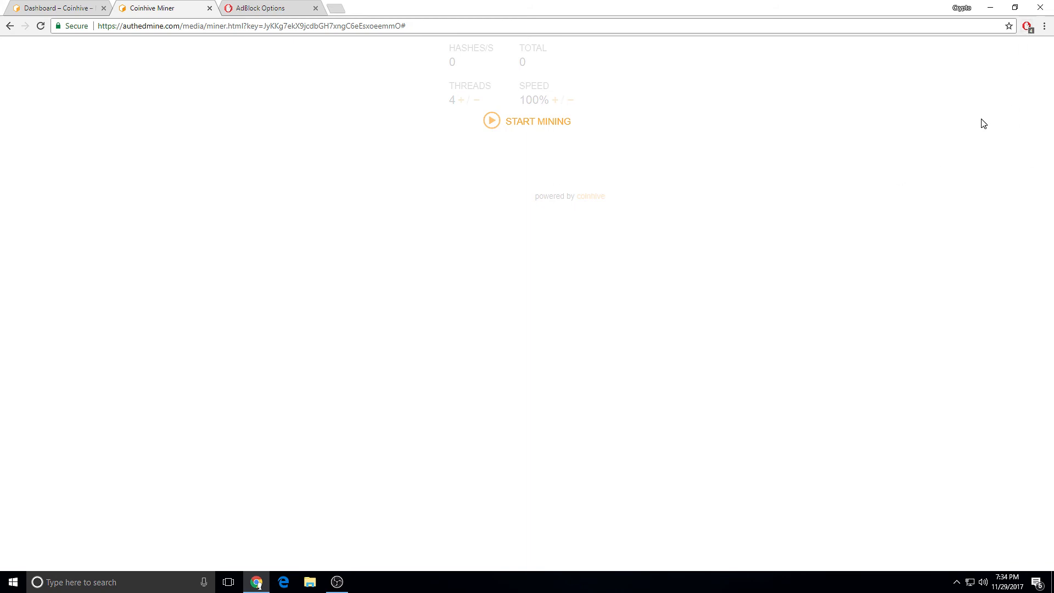
mouse_move(961, 185)
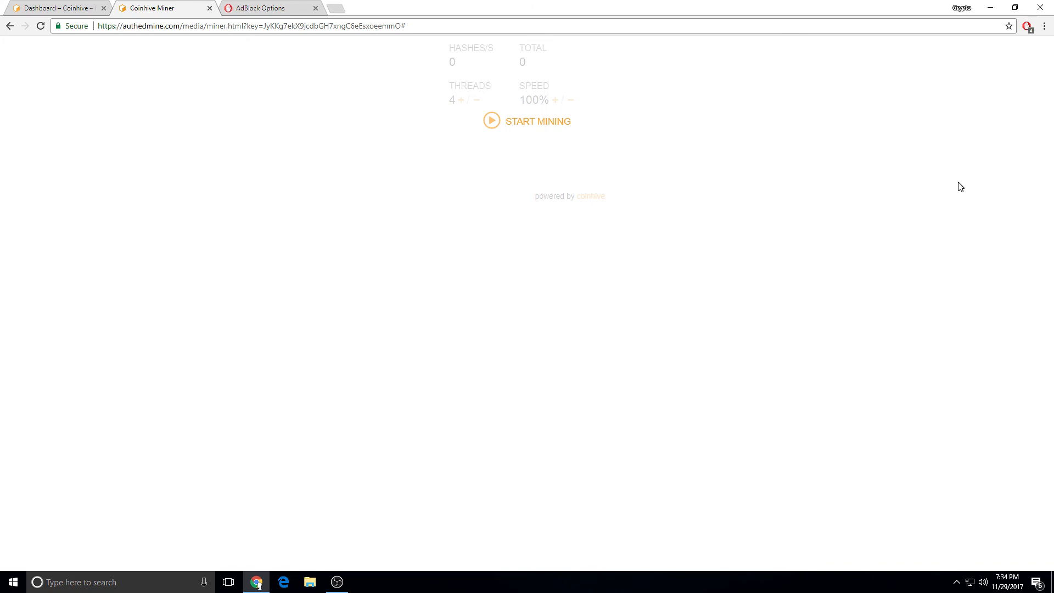
mouse_move(933, 193)
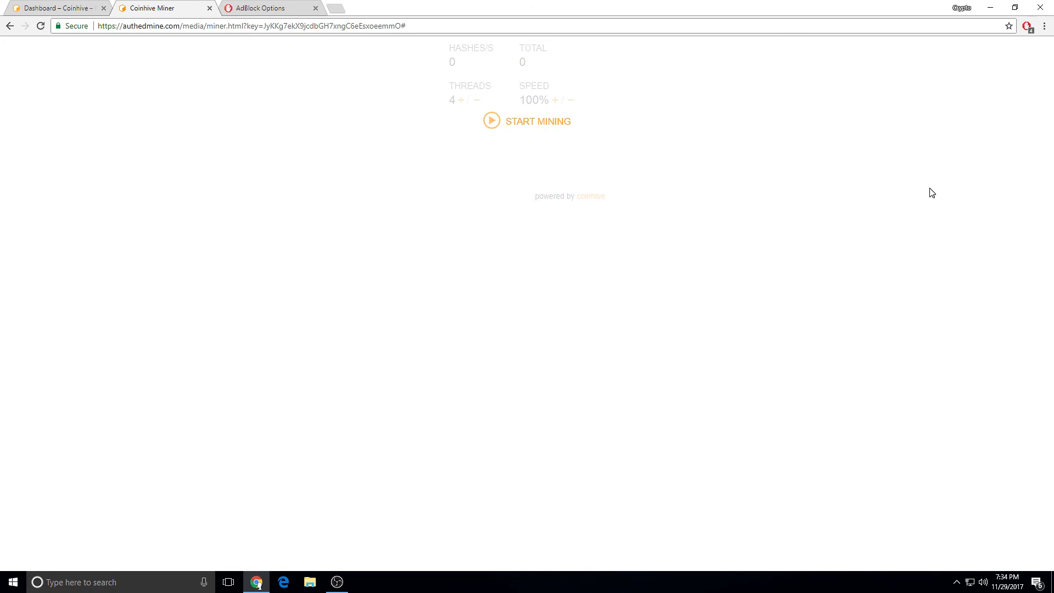
After the miner stays at 0 hashes, return to AdBlock's Filter Lists page
click(272, 8)
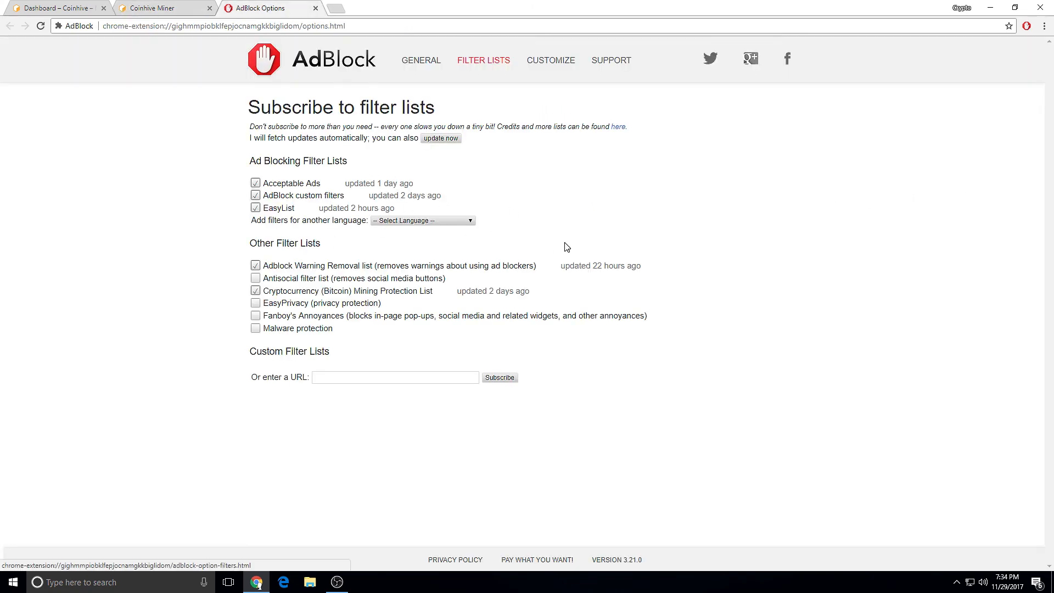
mouse_move(995, 318)
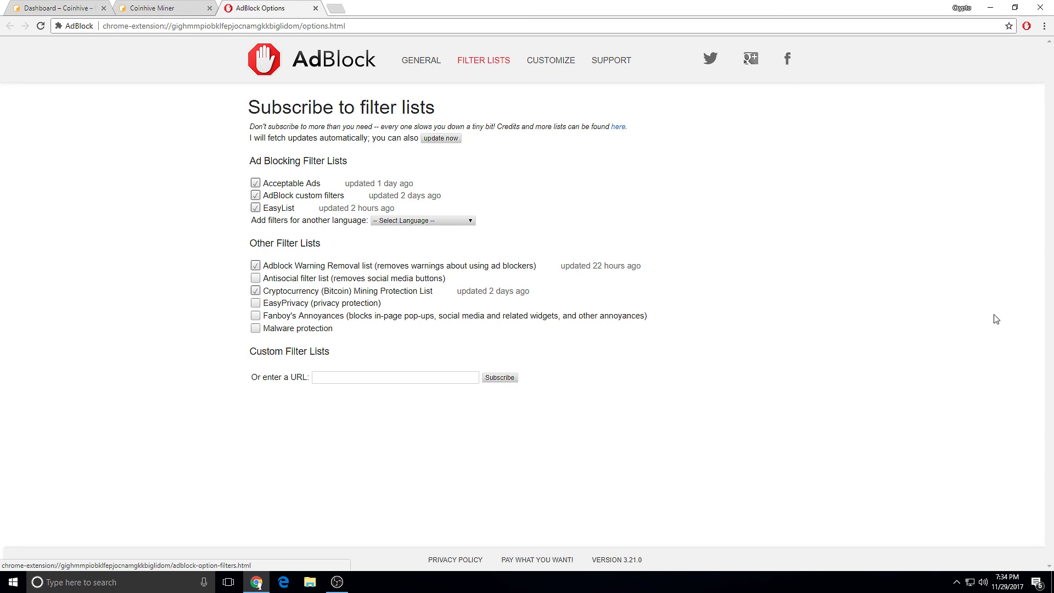